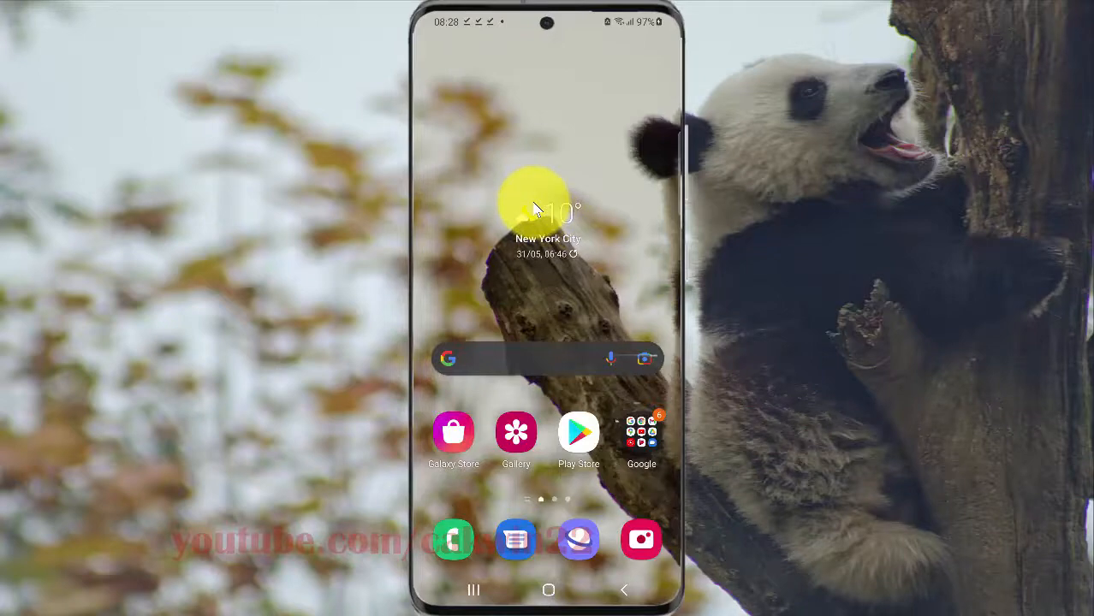
{"action": "mouse_move", "coordinate": [527, 195]}
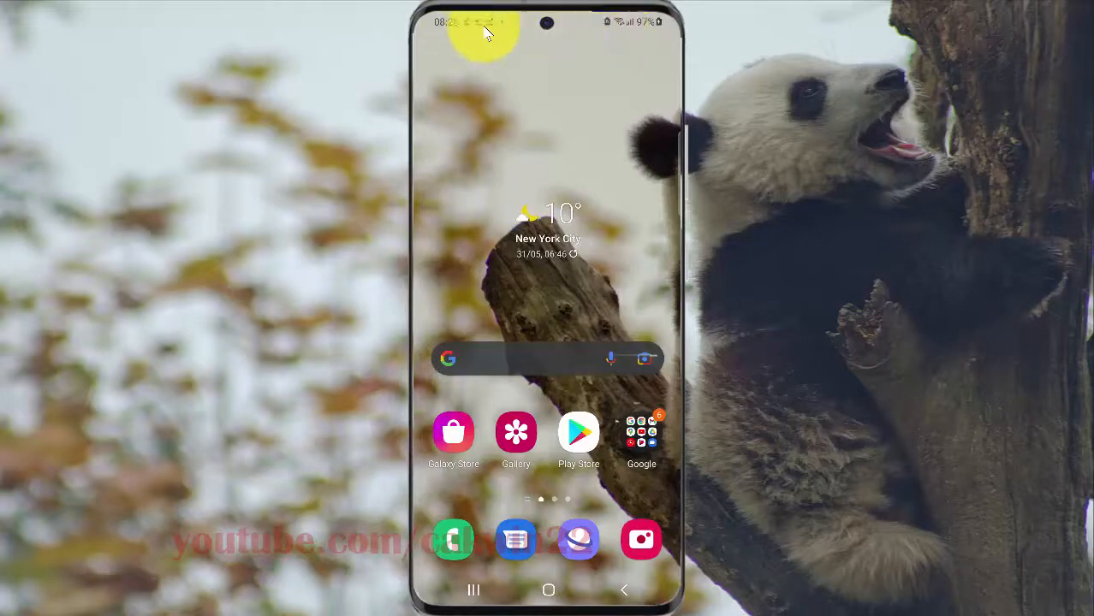
- Open Settings from the quick panel and go to Apps
{"action": "left_click_drag", "start_coordinate": [548, 17], "coordinate": [548, 343]}
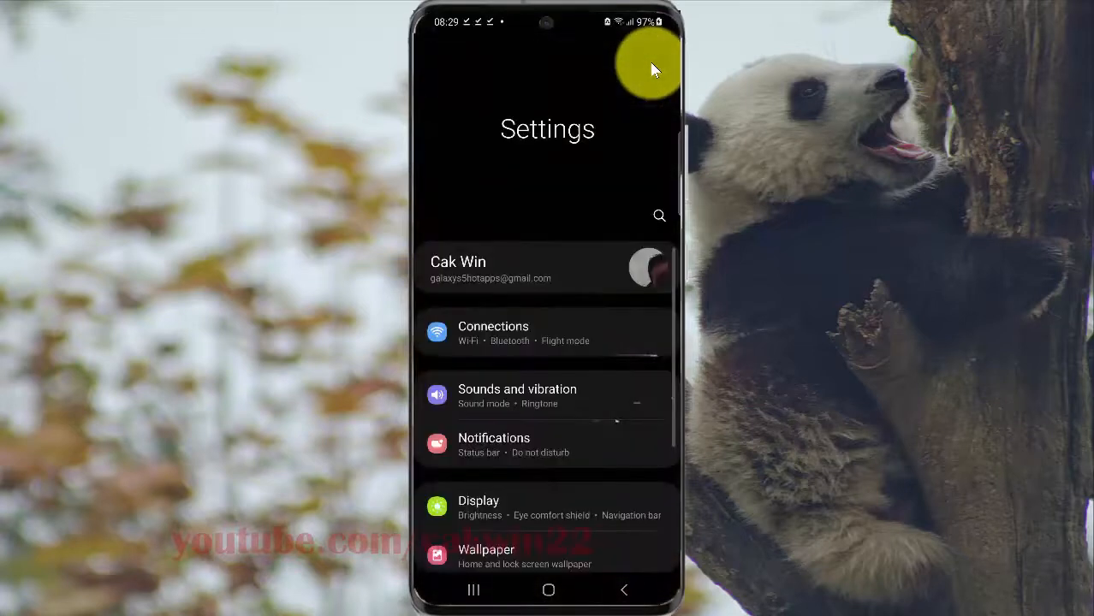
{"action": "mouse_move", "coordinate": [548, 124]}
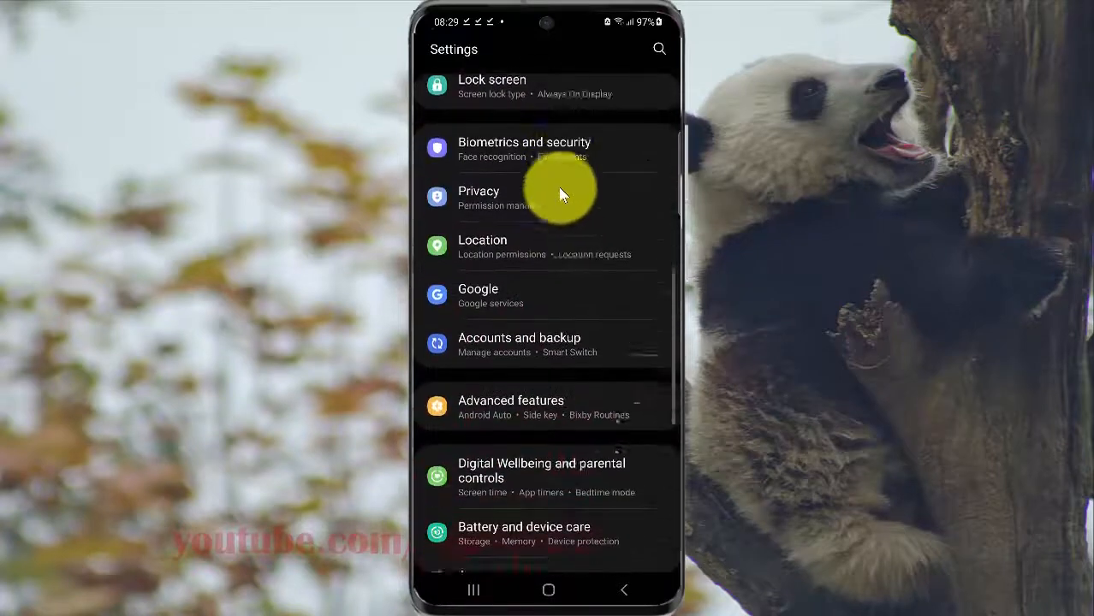
{"action": "scroll", "scroll_direction": "down", "scroll_amount": 3}
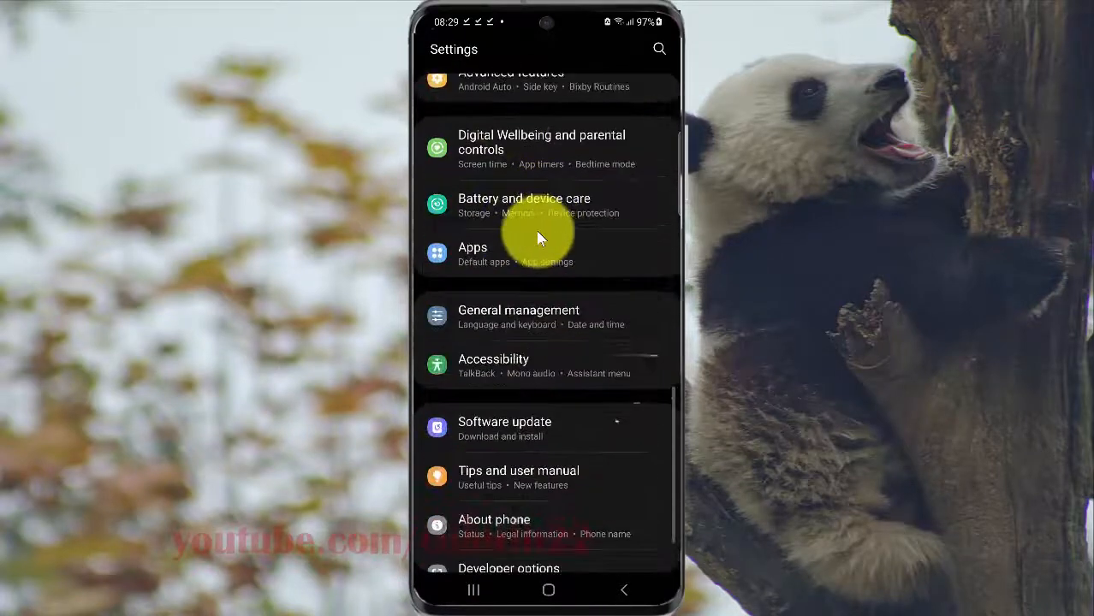
{"action": "scroll", "scroll_direction": "up", "scroll_amount": 3}
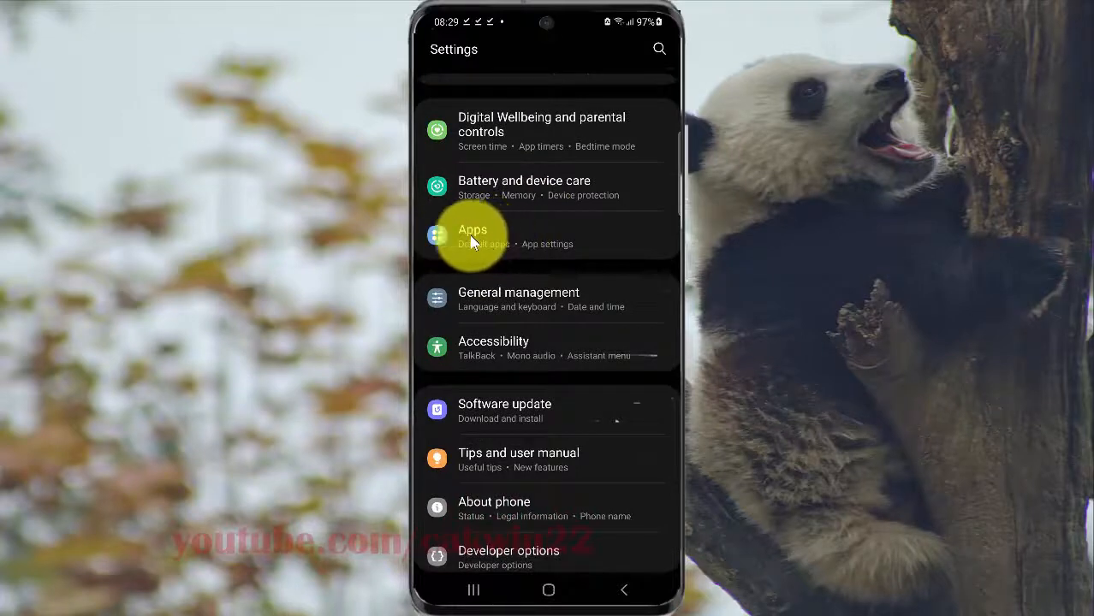
{"action": "left_click", "coordinate": [473, 235]}
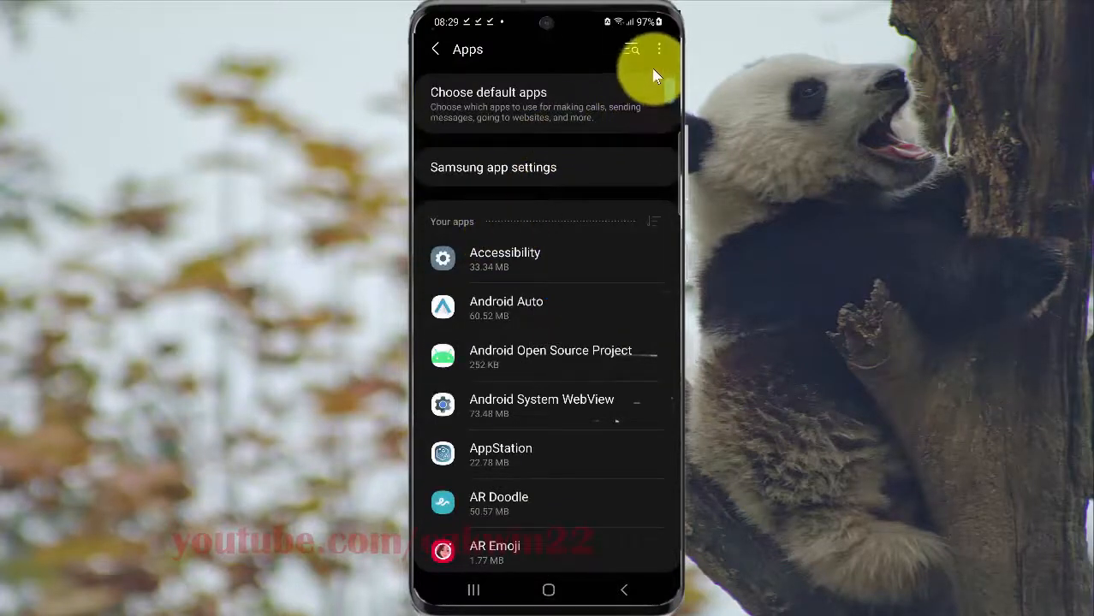
{"action": "mouse_move", "coordinate": [658, 60]}
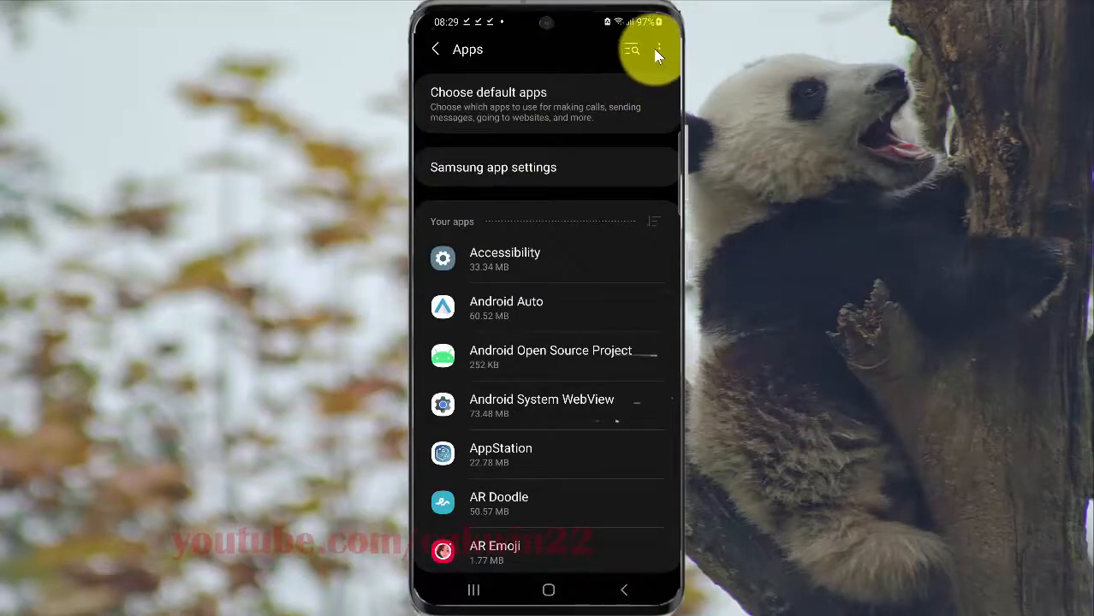
{"action": "mouse_move", "coordinate": [589, 58]}
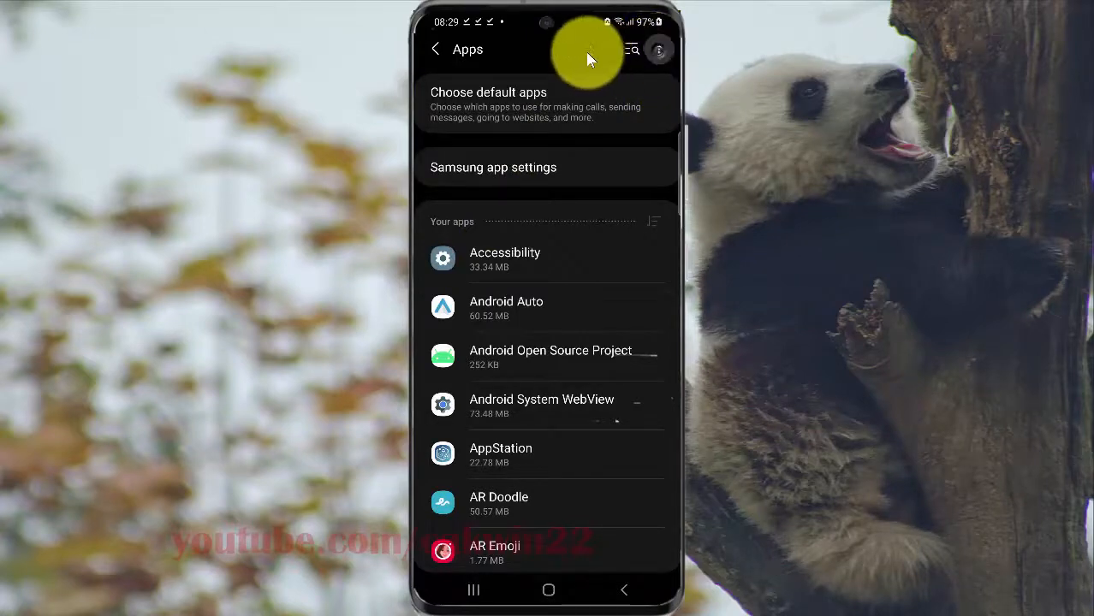
- Choose Permission manager from the Apps page's more-options menu
{"action": "left_click", "coordinate": [659, 49]}
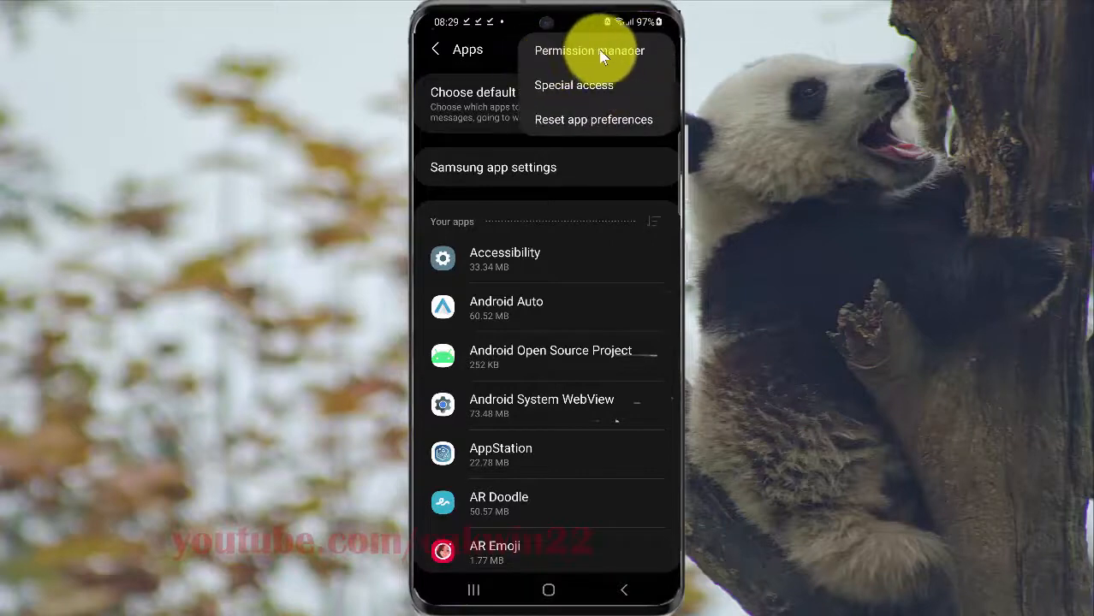
{"action": "mouse_move", "coordinate": [642, 62]}
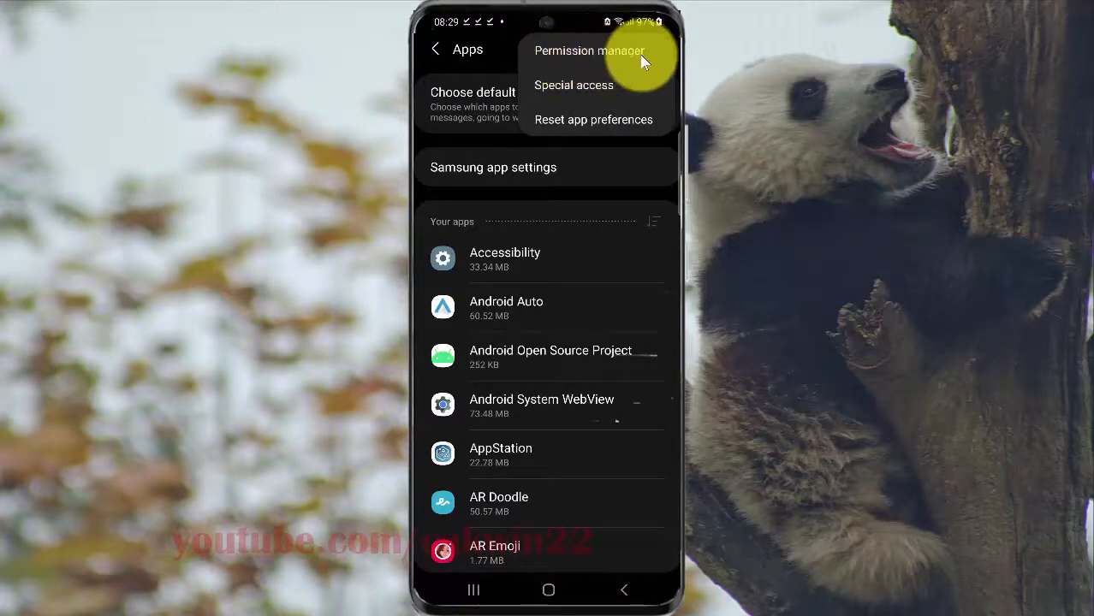
{"action": "left_click", "coordinate": [588, 50]}
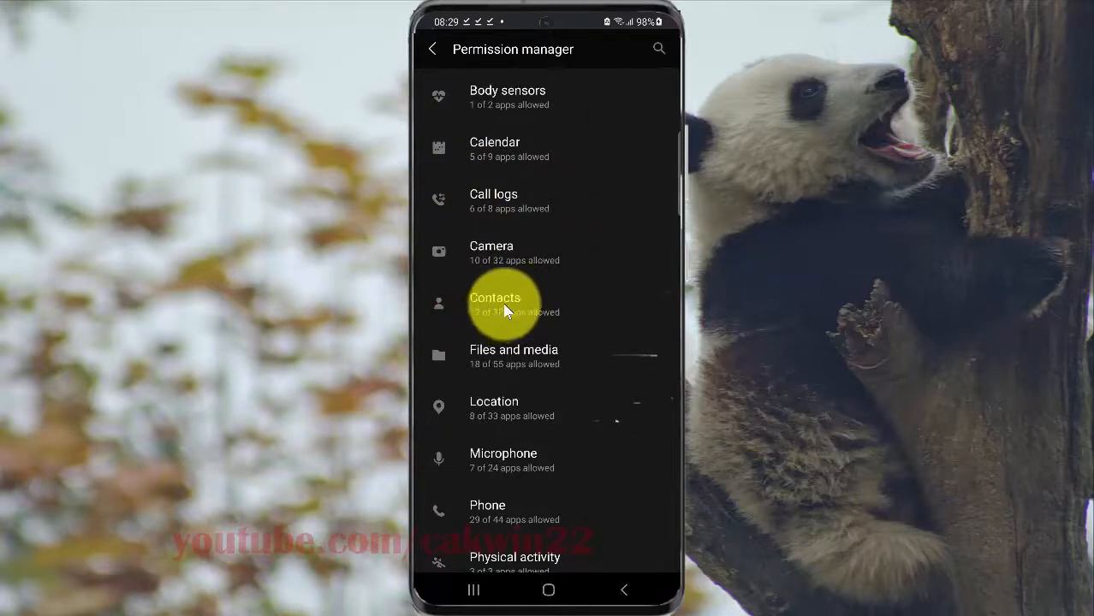
- Open the Contacts permission and browse its Allowed and Denied app lists
{"action": "left_click", "coordinate": [503, 303]}
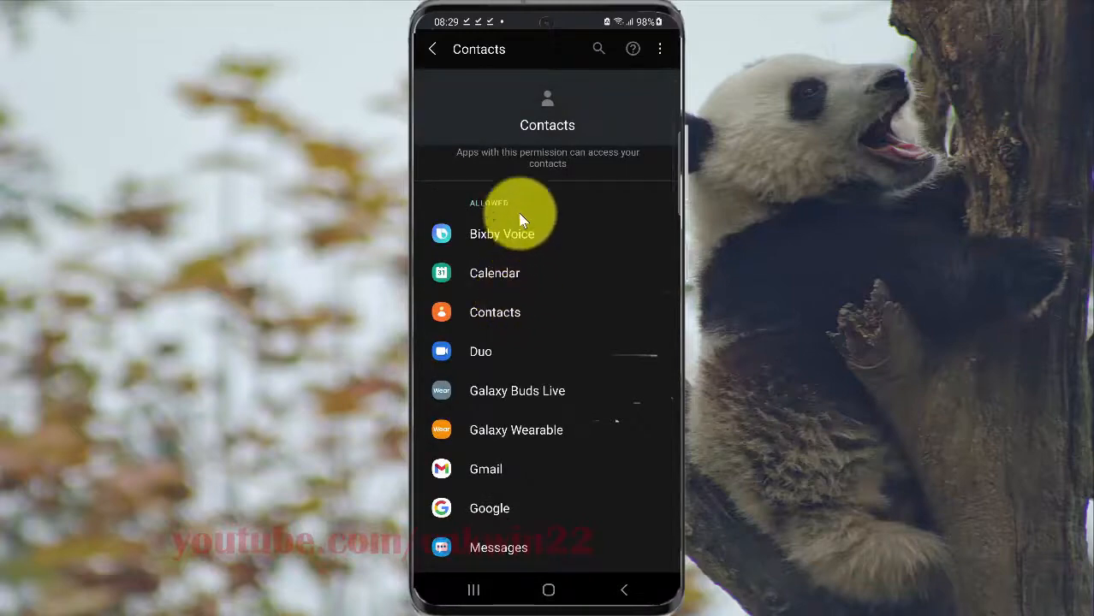
{"action": "mouse_move", "coordinate": [519, 283]}
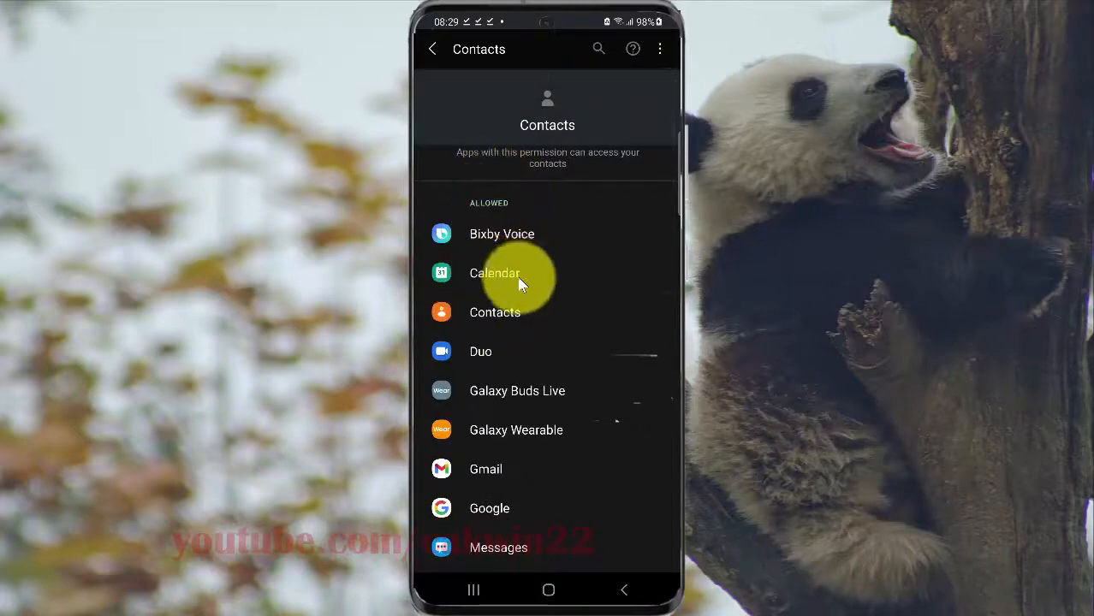
{"action": "scroll", "scroll_direction": "up", "scroll_amount": 3}
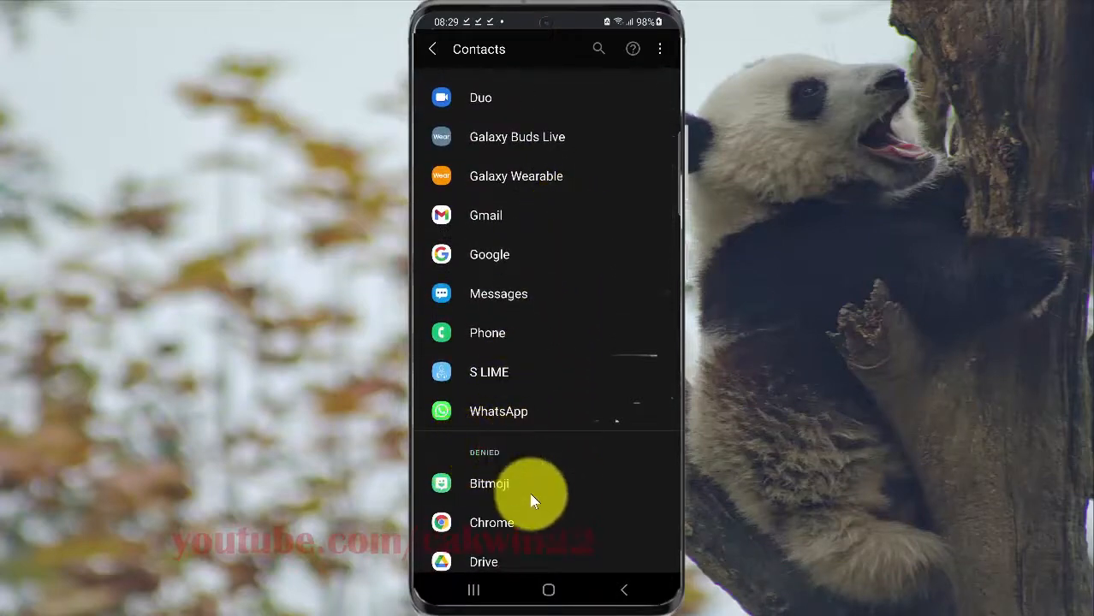
{"action": "scroll", "scroll_direction": "down", "scroll_amount": 3}
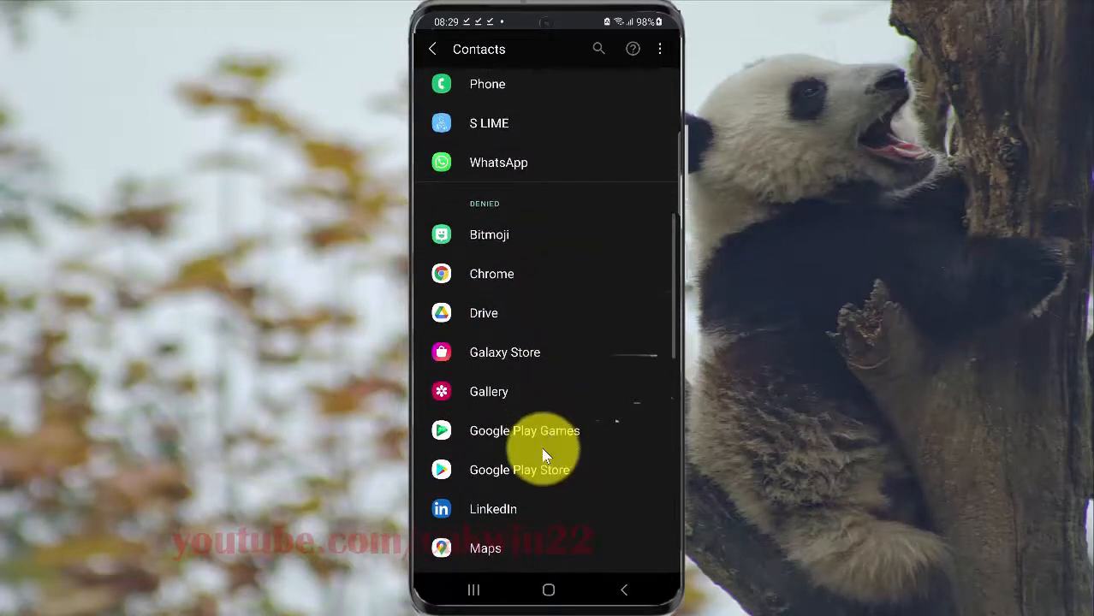
{"action": "scroll", "scroll_direction": "up", "scroll_amount": 3}
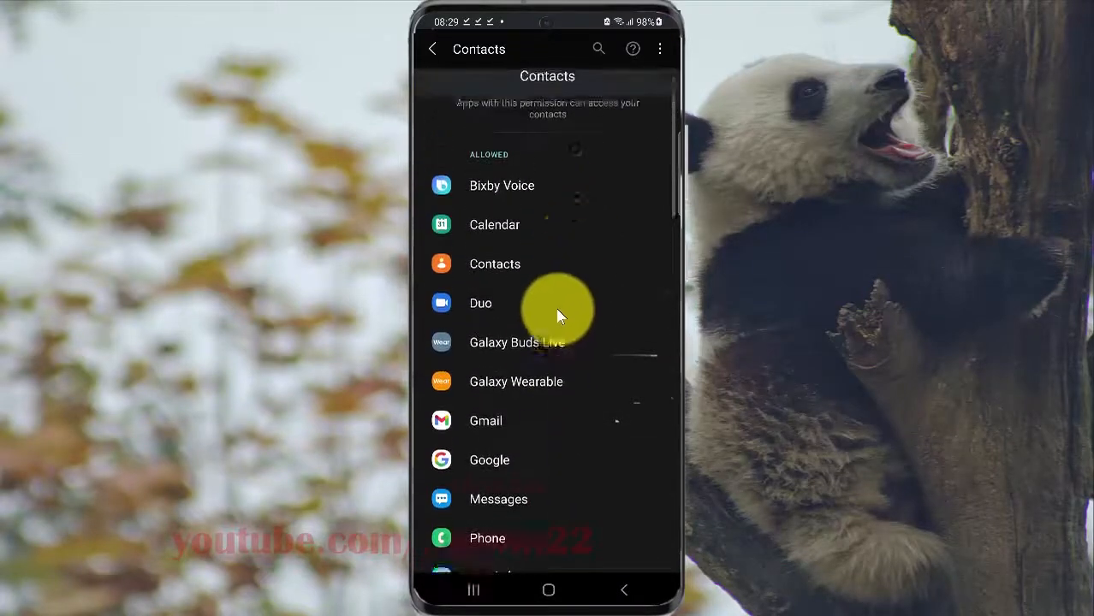
{"action": "scroll", "scroll_direction": "down", "scroll_amount": 3}
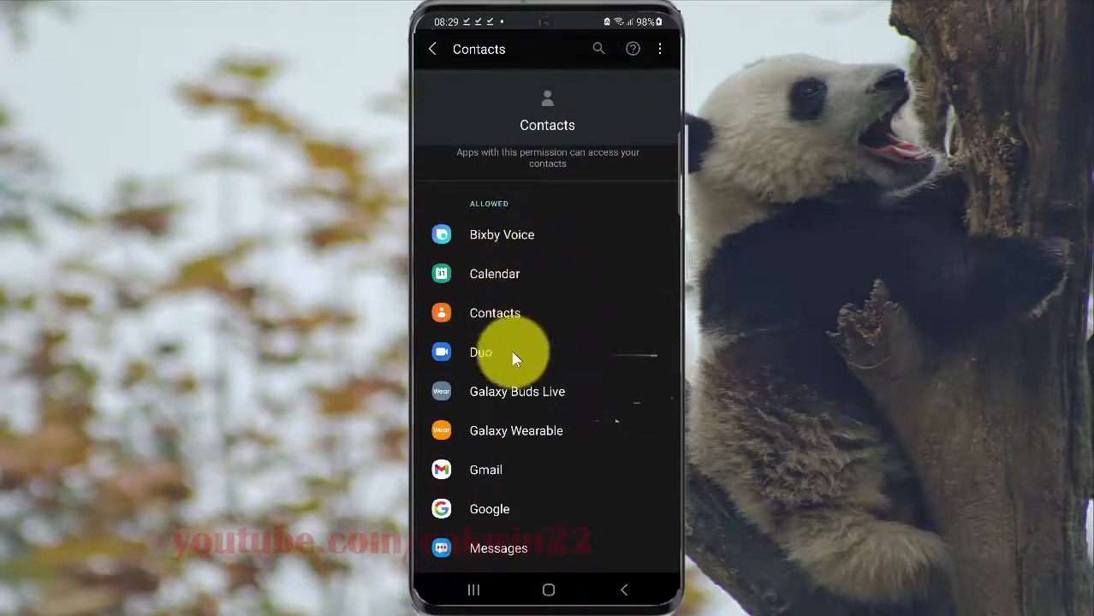
{"action": "scroll", "scroll_direction": "up", "scroll_amount": 3}
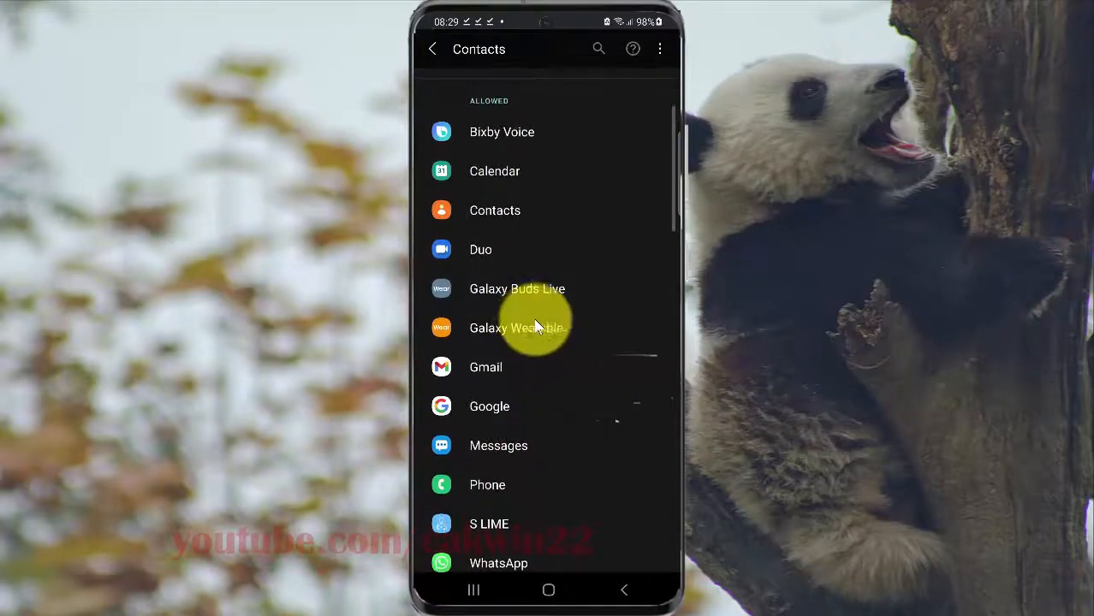
- Open Duo's contacts permission and select Deny
{"action": "left_click", "coordinate": [480, 249]}
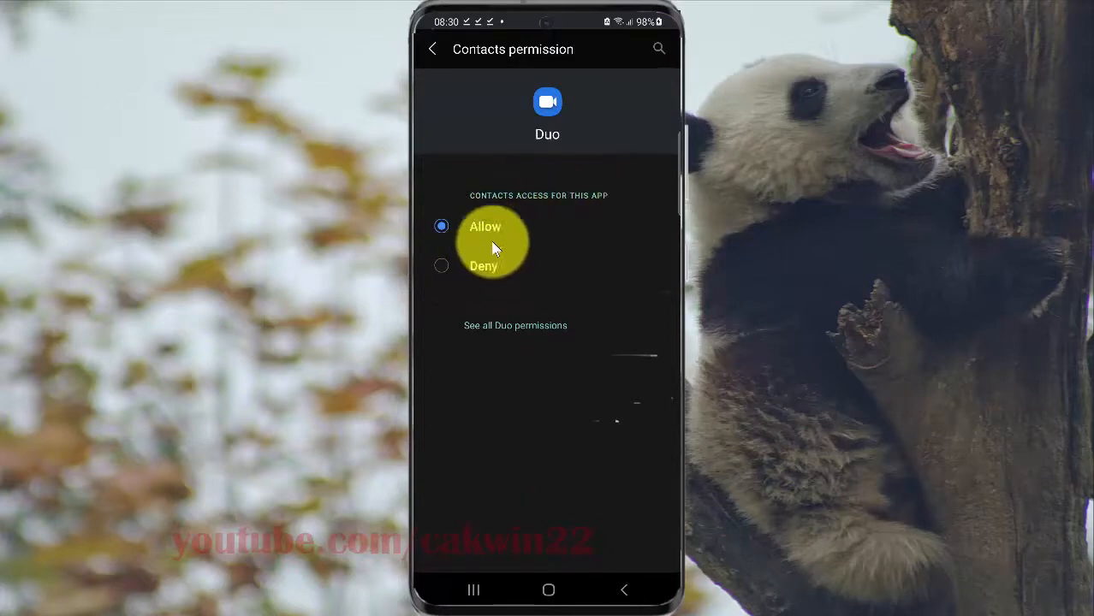
{"action": "mouse_move", "coordinate": [483, 266]}
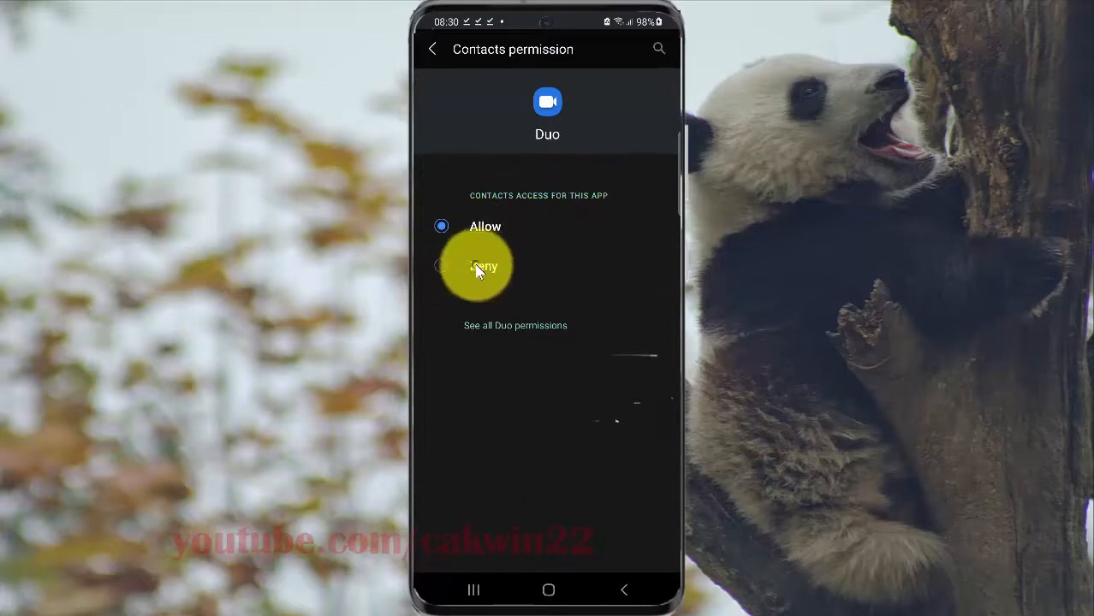
{"action": "left_click", "coordinate": [441, 265]}
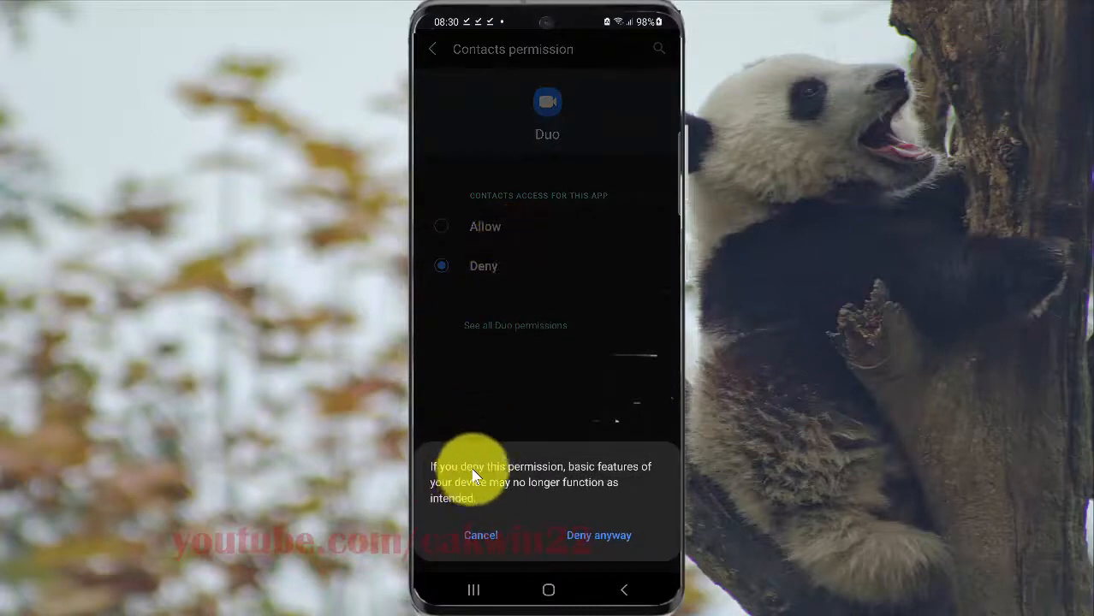
{"action": "mouse_move", "coordinate": [578, 471]}
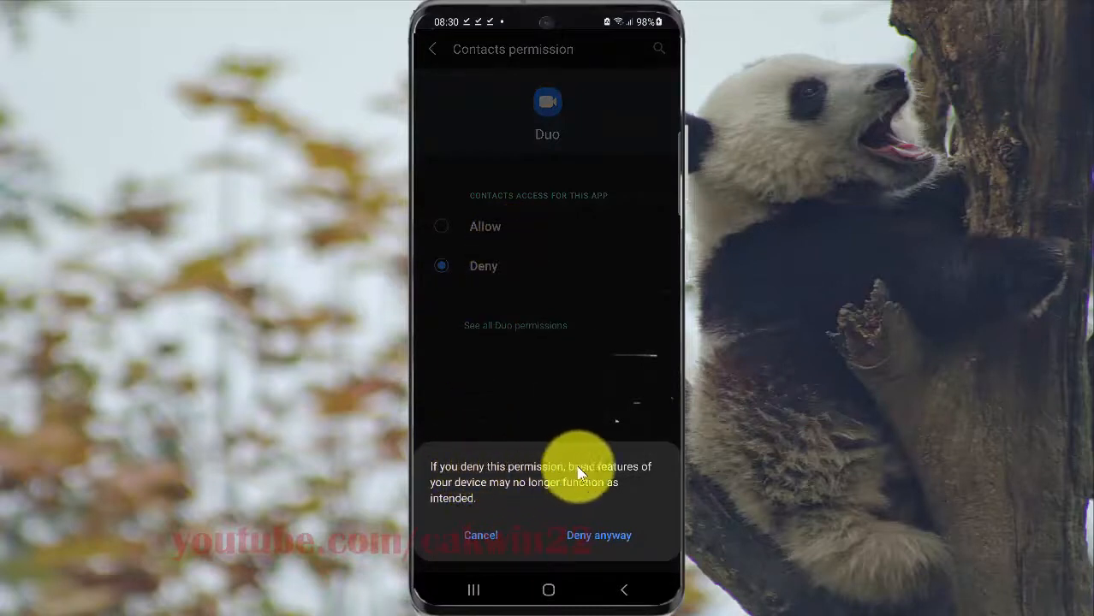
{"action": "mouse_move", "coordinate": [501, 490]}
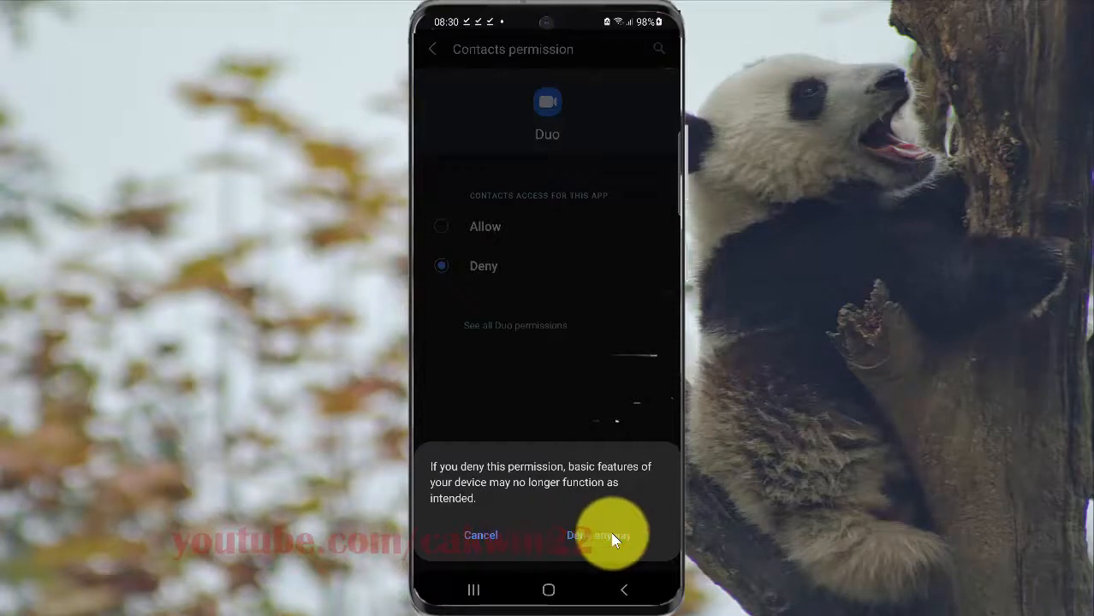
- Confirm Deny anyway, then switch Duo's contacts access back to Allow
{"action": "left_click", "coordinate": [599, 534]}
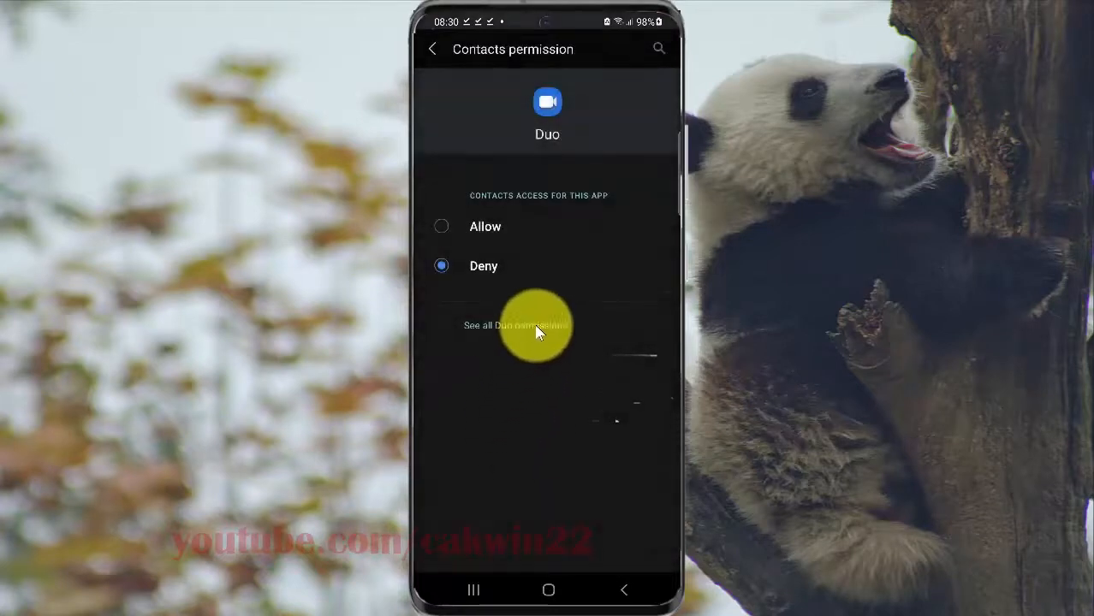
{"action": "mouse_move", "coordinate": [485, 227]}
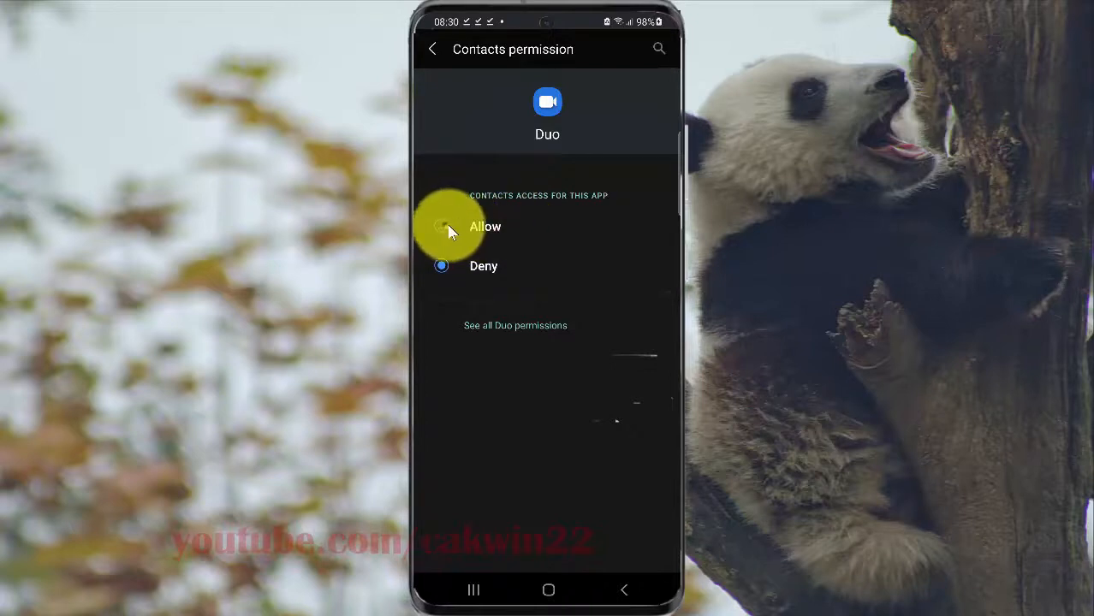
{"action": "left_click", "coordinate": [440, 226]}
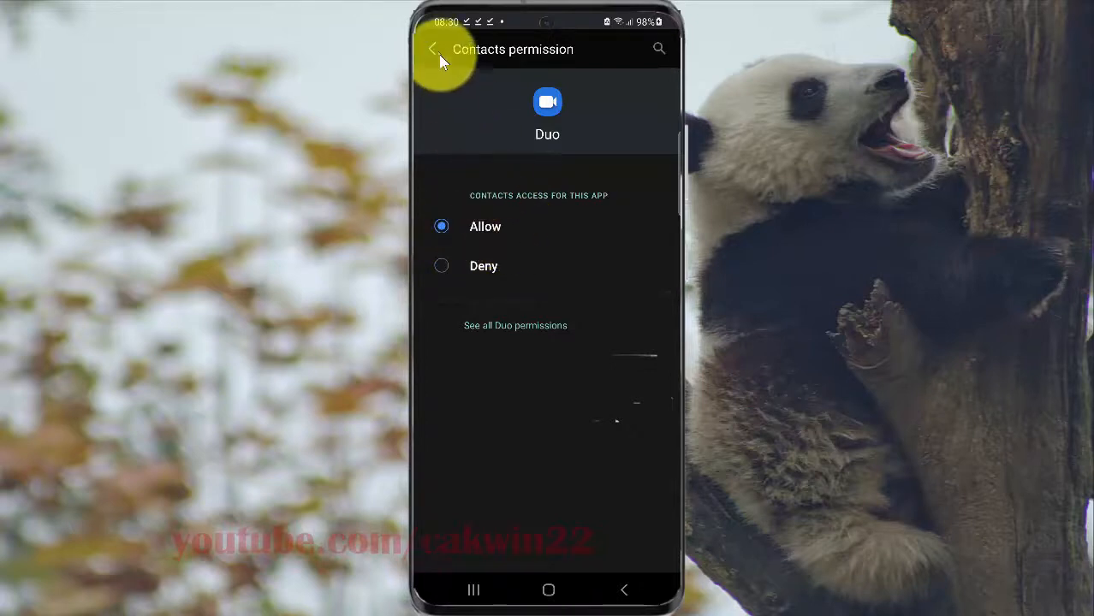
- Return to the Contacts permission list and scroll down to the denied apps
{"action": "left_click", "coordinate": [432, 49]}
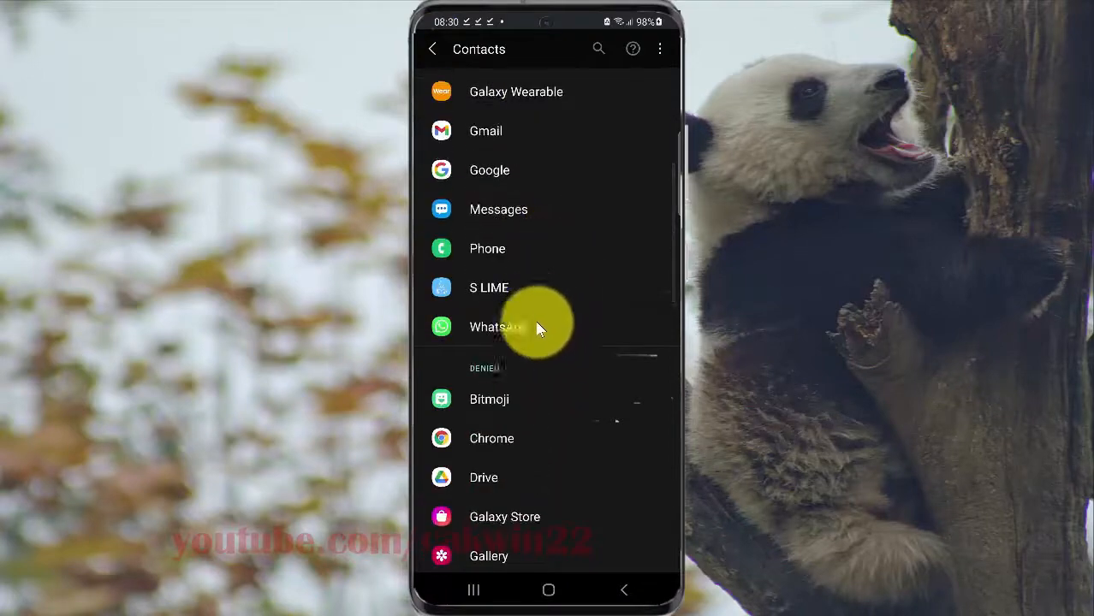
{"action": "scroll", "scroll_direction": "down", "scroll_amount": 3}
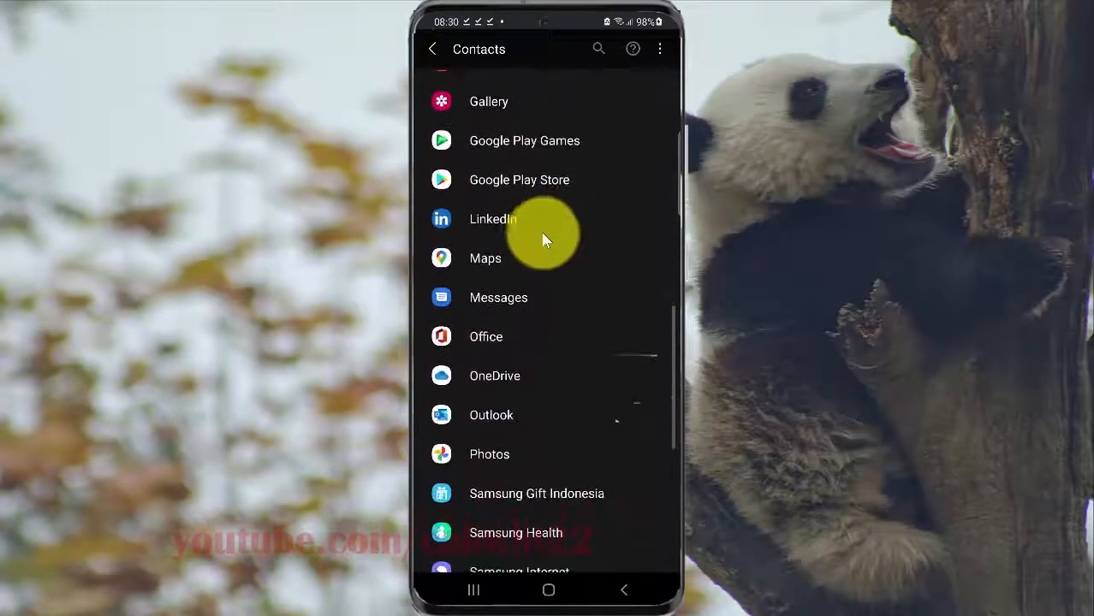